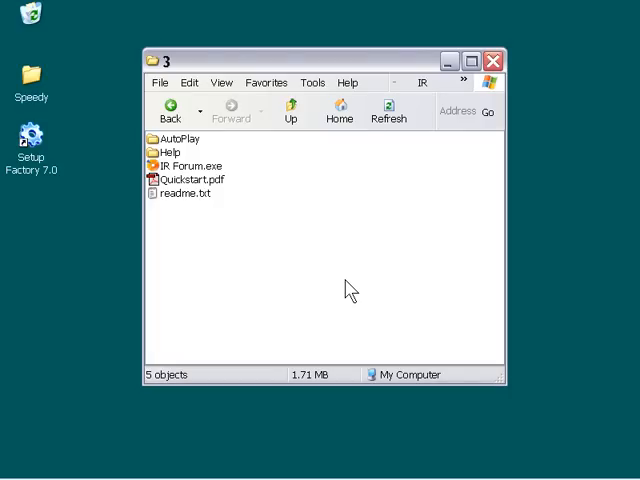
mouse_move(287, 240)
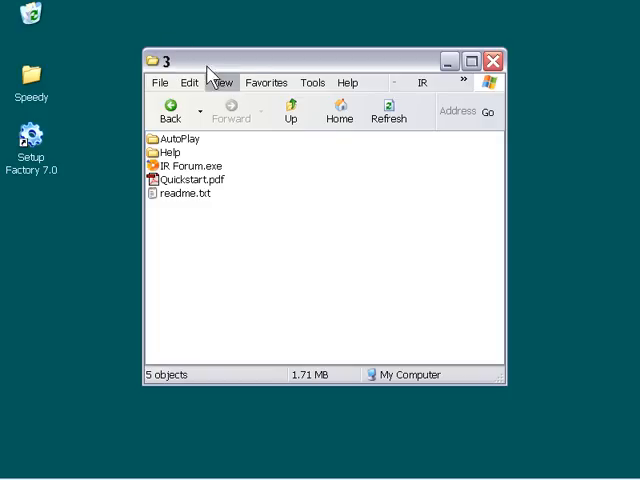
mouse_move(308, 225)
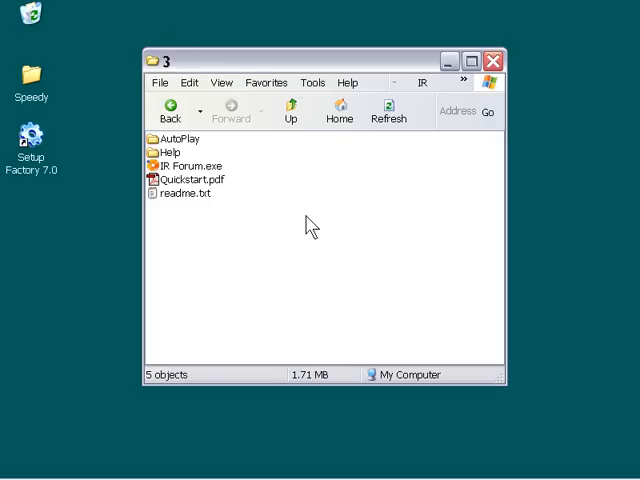
mouse_move(230, 162)
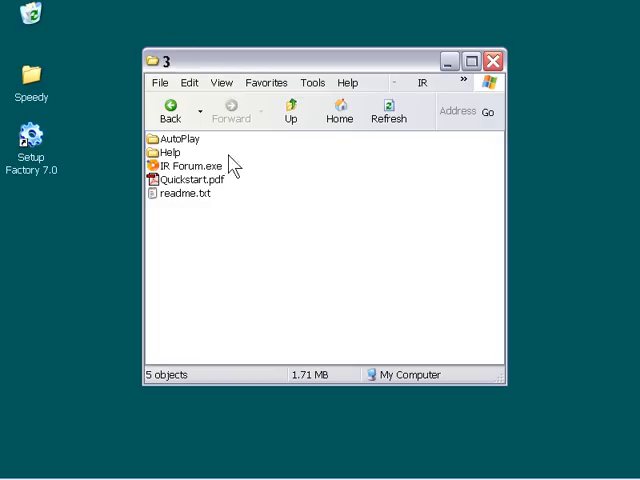
mouse_move(280, 165)
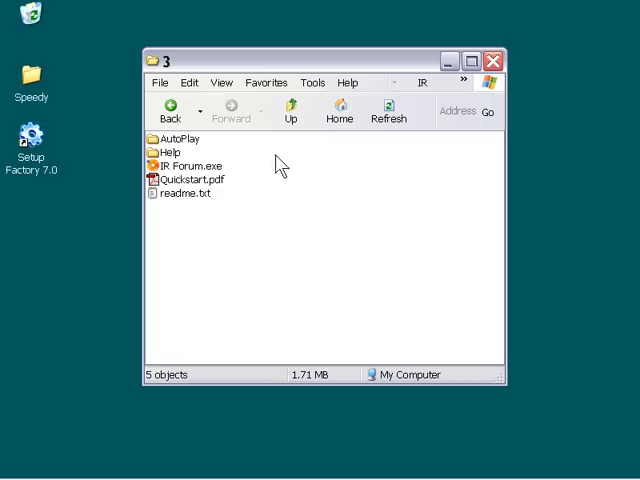
mouse_move(250, 173)
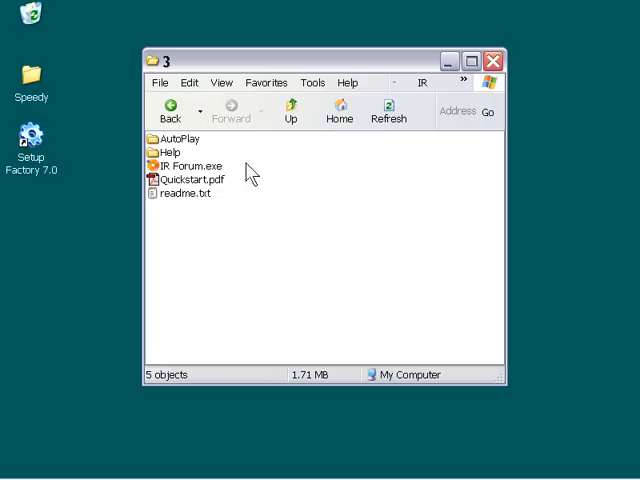
mouse_move(262, 170)
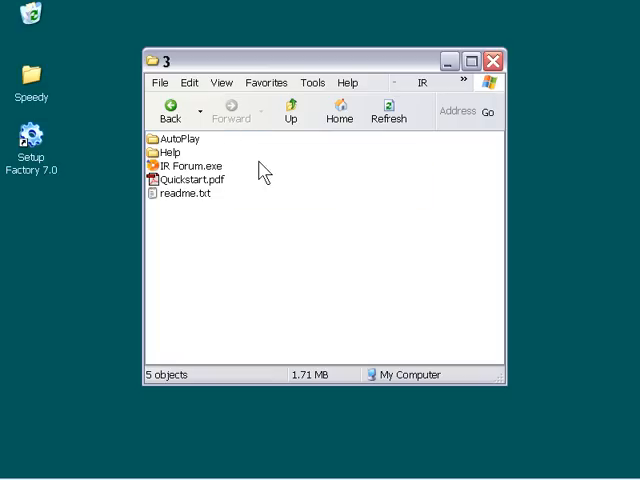
mouse_move(265, 177)
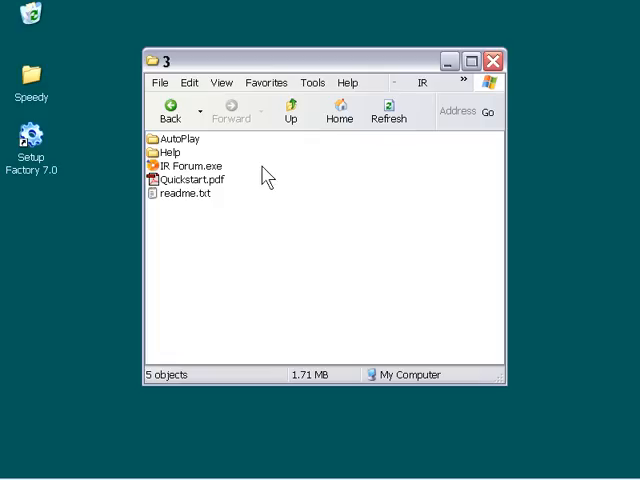
mouse_move(245, 173)
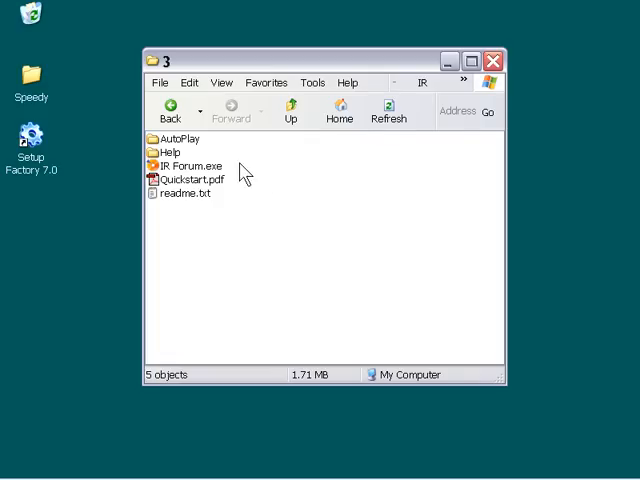
Test-run IR Forum.exe, then close its quickstart guide page and forum feed app
double_click(169, 152)
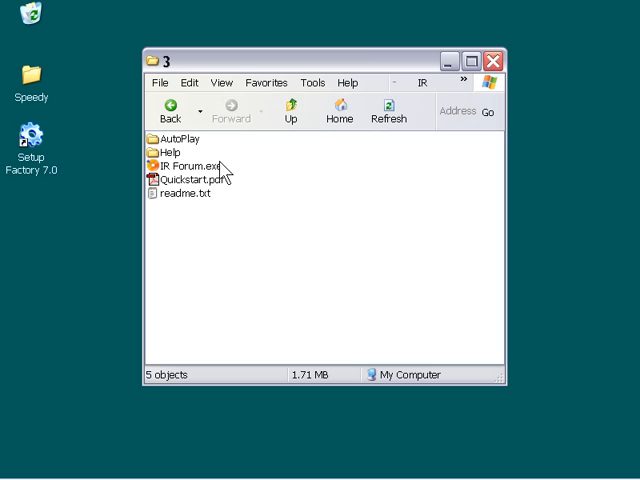
click(180, 165)
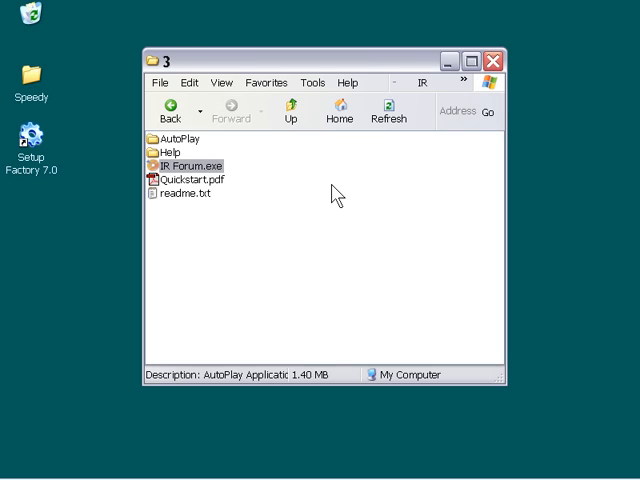
double_click(184, 165)
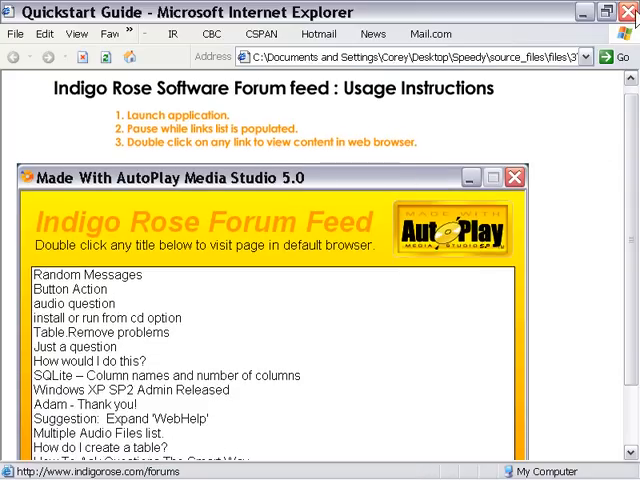
click(623, 13)
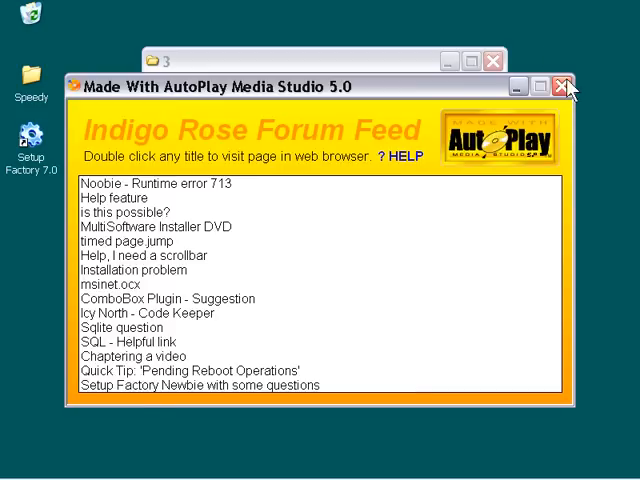
click(564, 86)
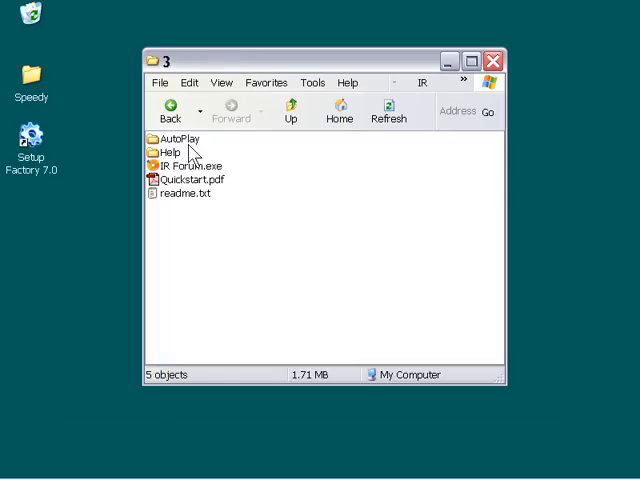
Launch Setup Factory 7.0 and begin creating a new project
double_click(179, 138)
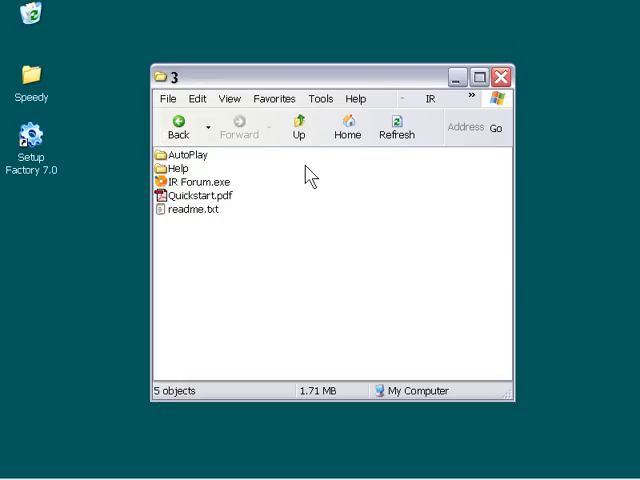
mouse_move(277, 193)
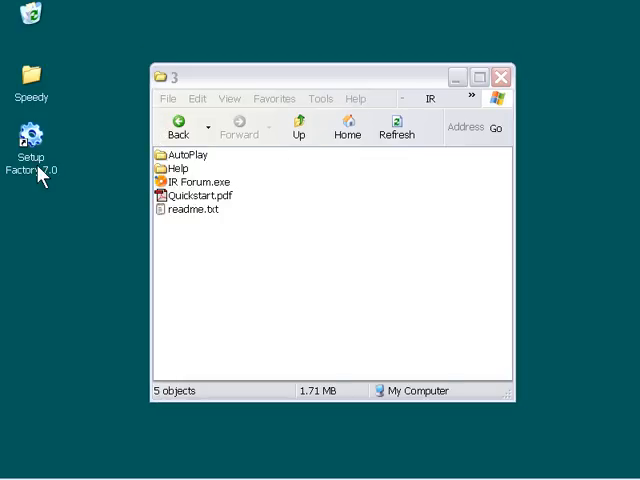
double_click(31, 138)
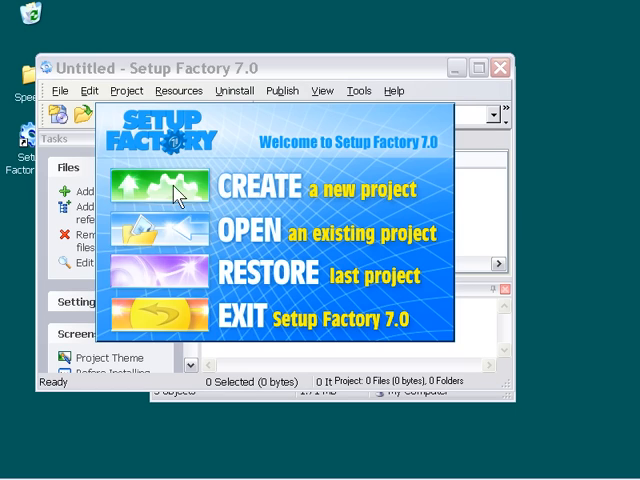
click(160, 186)
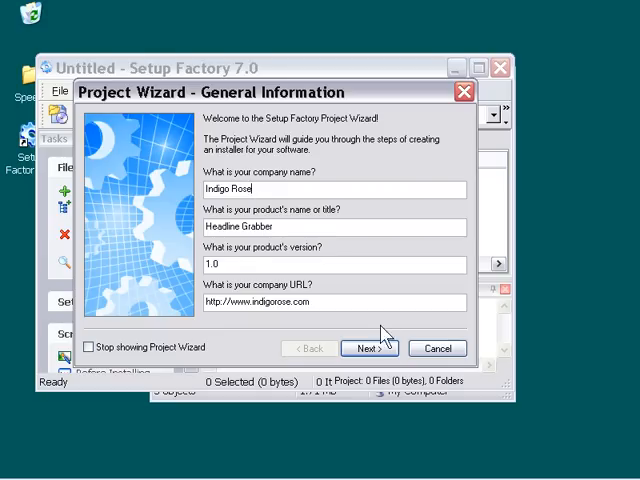
Set the wizard's source folder to source_files\files\3 with subfolders left unchecked
click(369, 348)
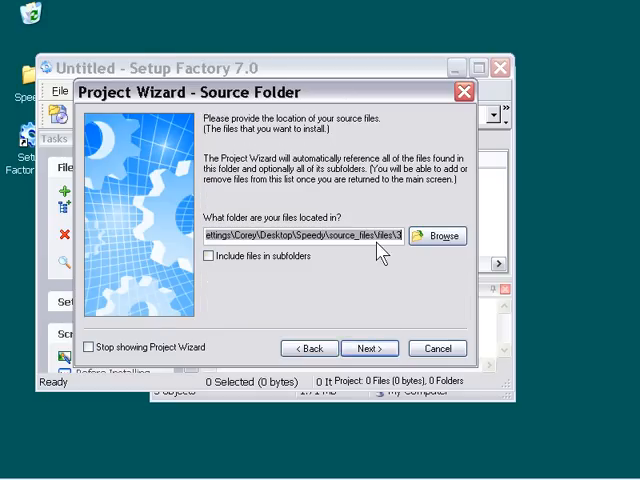
click(439, 235)
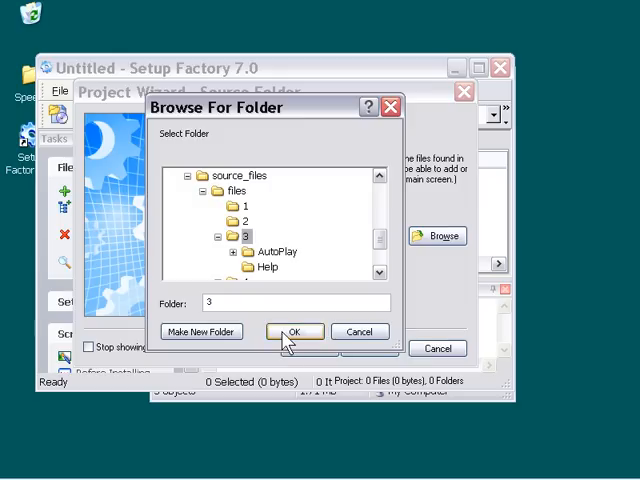
click(294, 331)
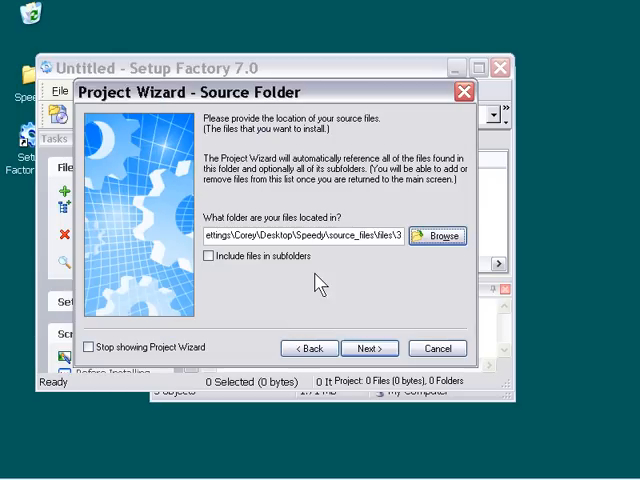
click(211, 256)
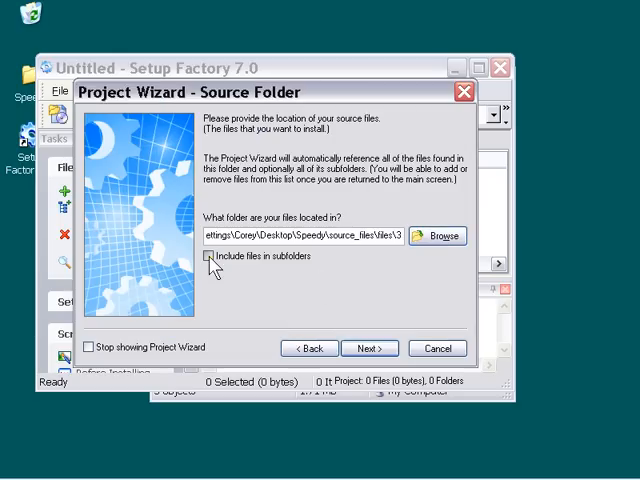
click(211, 256)
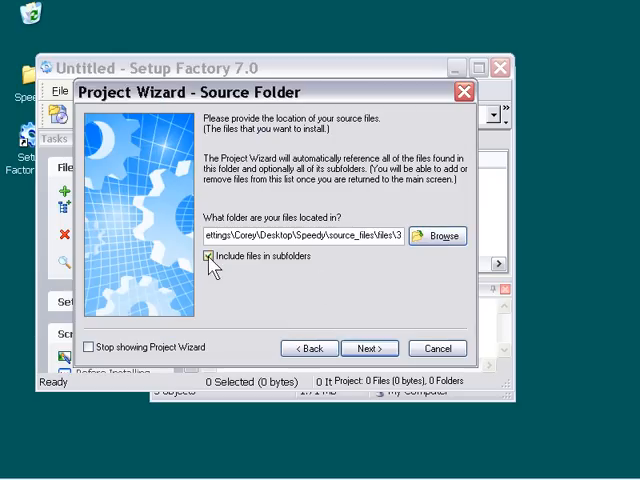
click(208, 256)
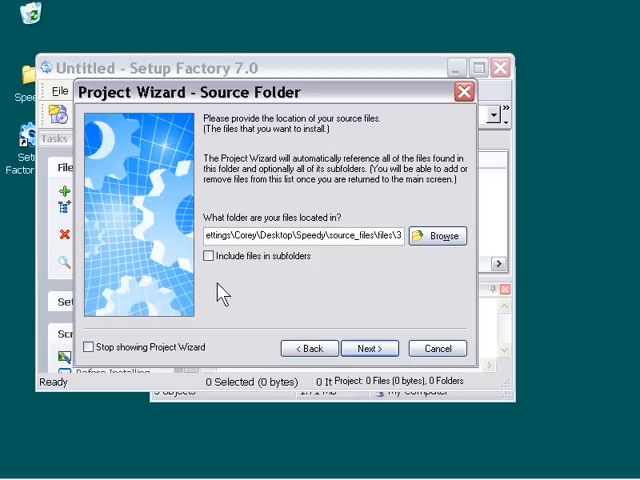
mouse_move(343, 320)
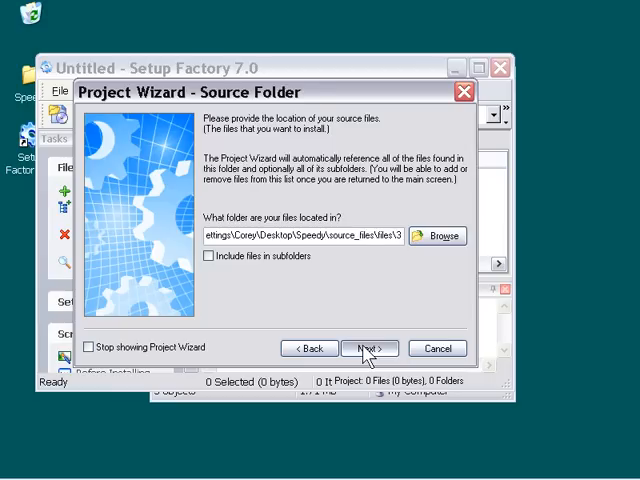
Keep the background window style, English language and default optional features, and finish the wizard
click(369, 347)
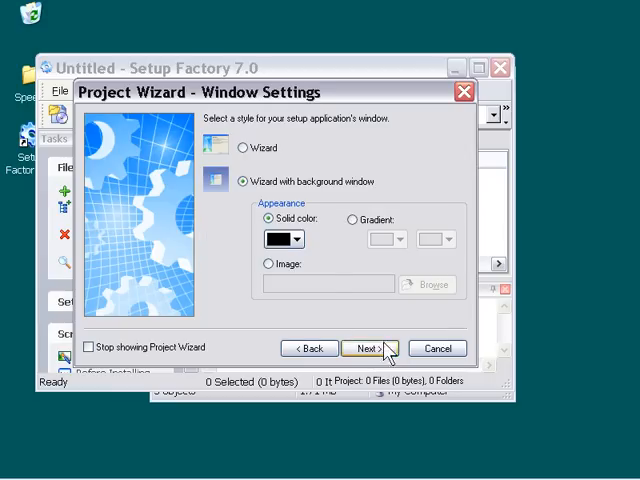
click(370, 347)
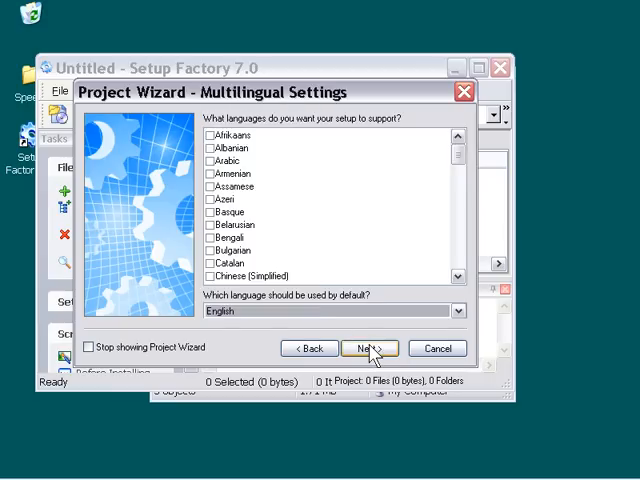
click(370, 347)
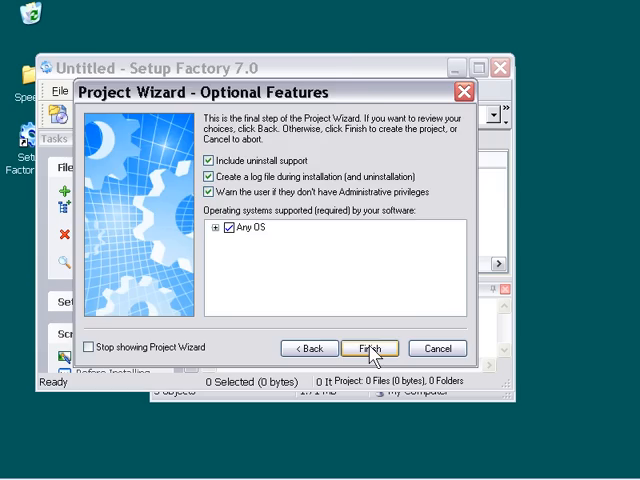
click(371, 348)
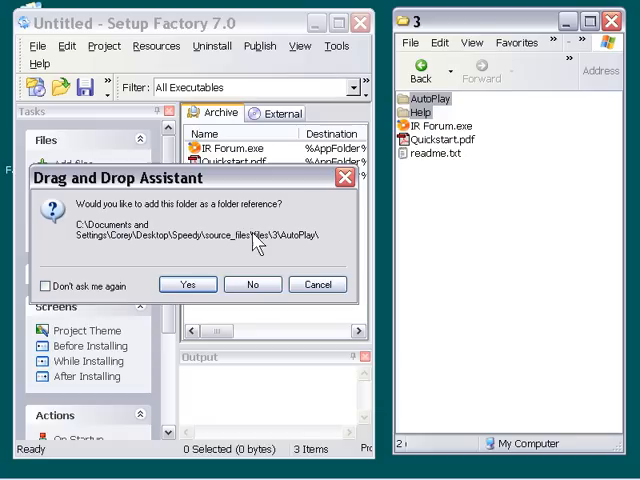
mouse_move(240, 265)
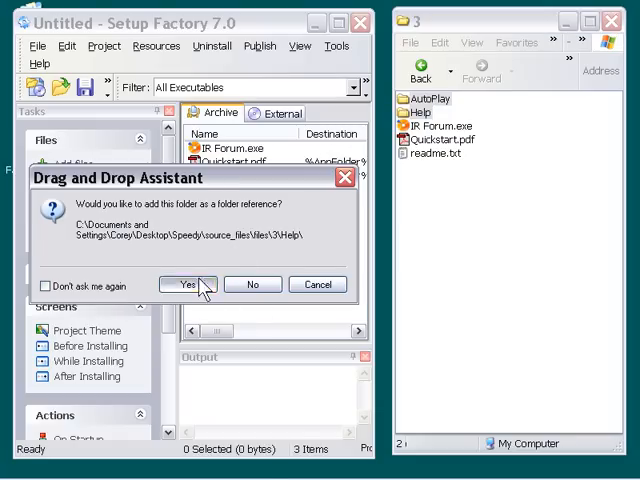
Confirm adding the Help folder as a folder reference
click(185, 284)
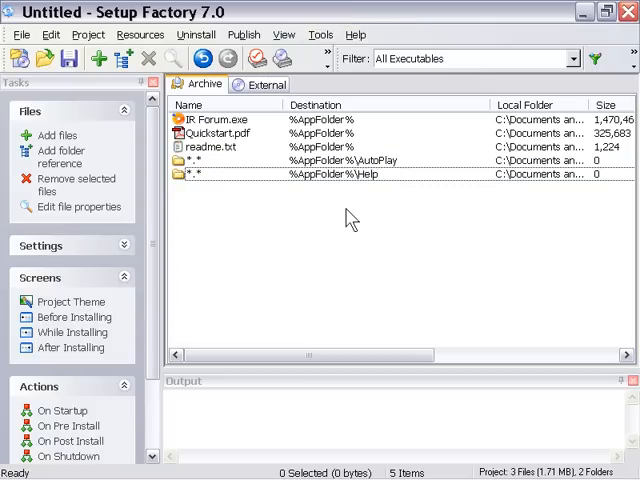
mouse_move(275, 162)
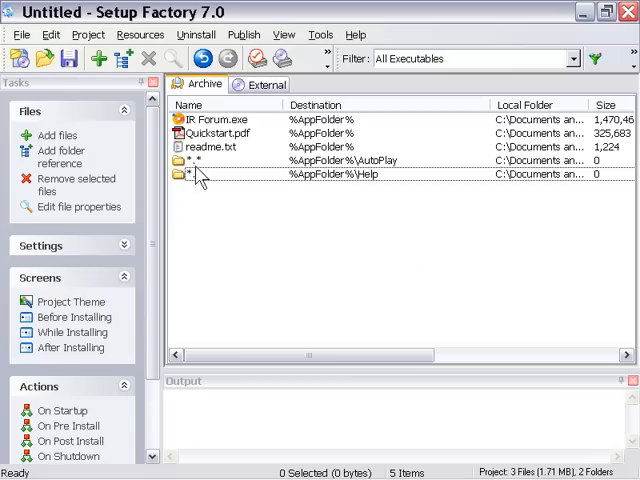
mouse_move(218, 188)
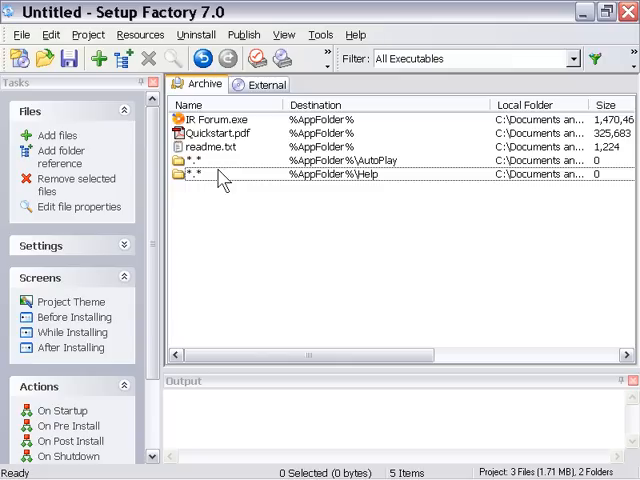
mouse_move(185, 213)
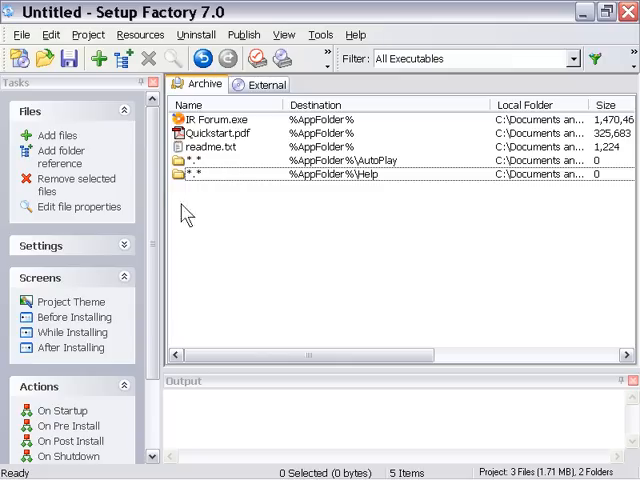
mouse_move(249, 248)
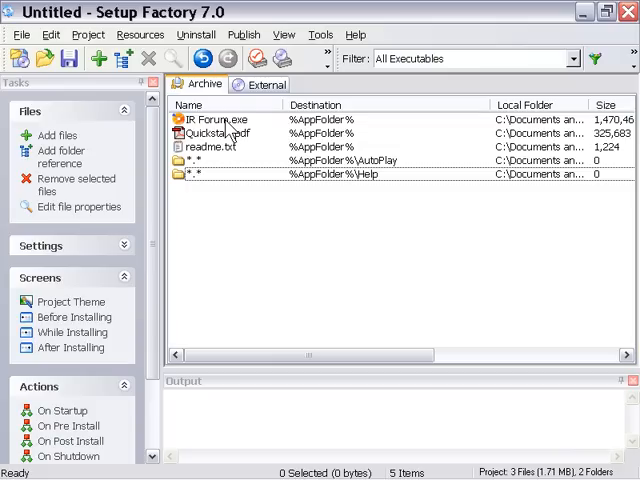
mouse_move(237, 147)
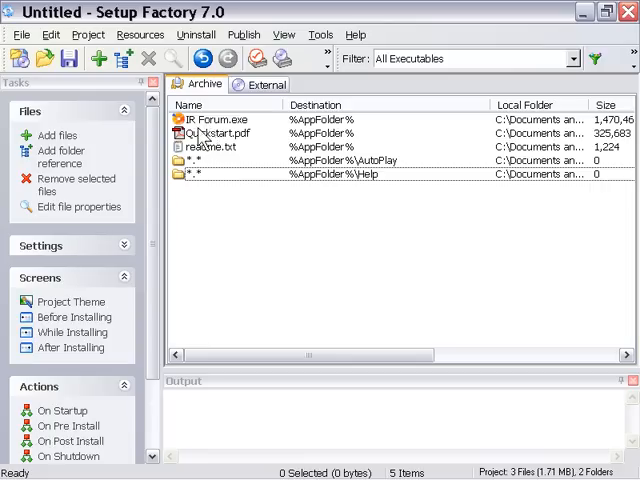
Replace IR Forum.exe's shortcut description with 'Headline Grabber' in its properties
double_click(213, 119)
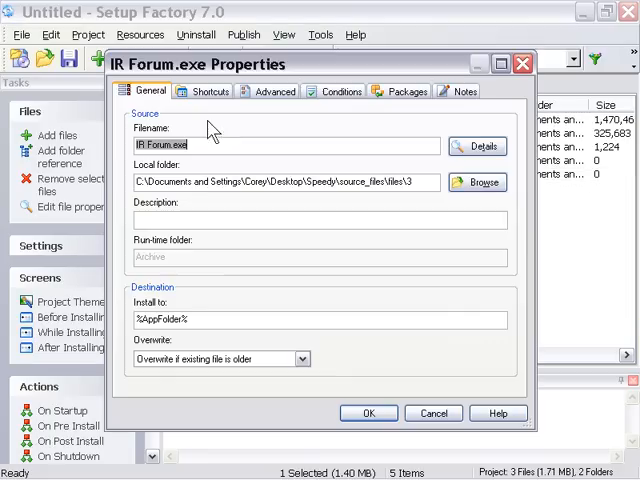
mouse_move(240, 118)
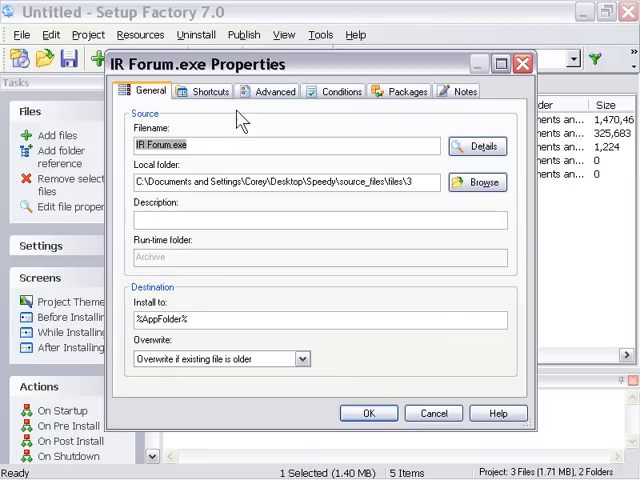
click(207, 91)
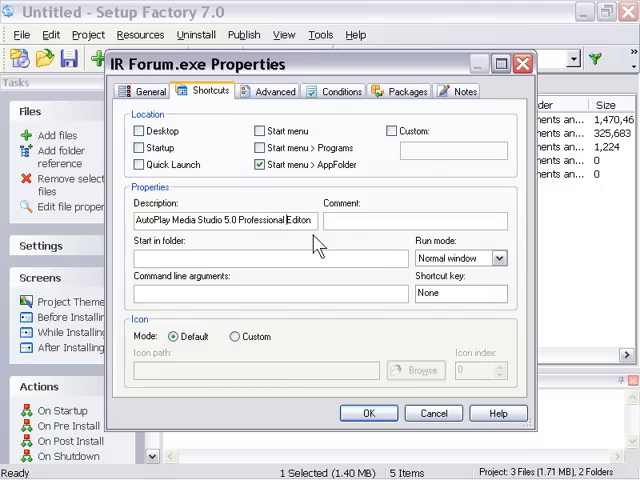
triple_click(223, 220)
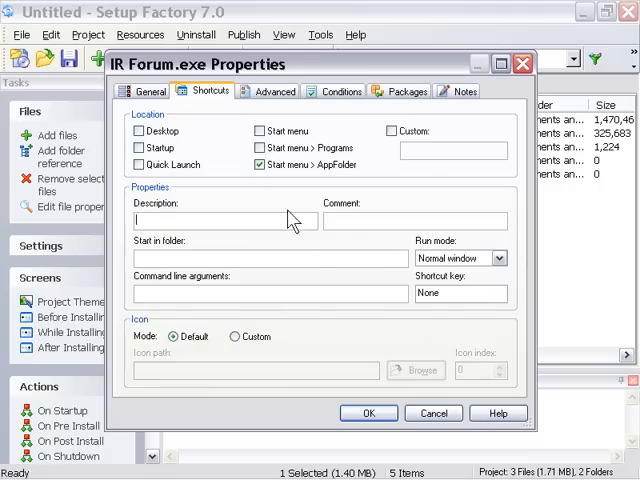
text(Headline G)
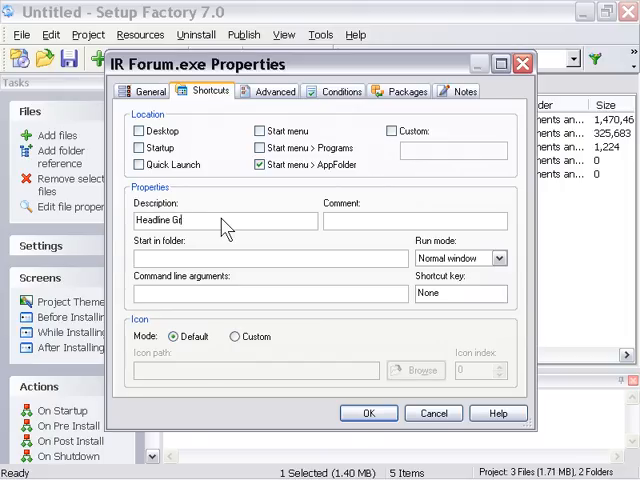
text(rabber)
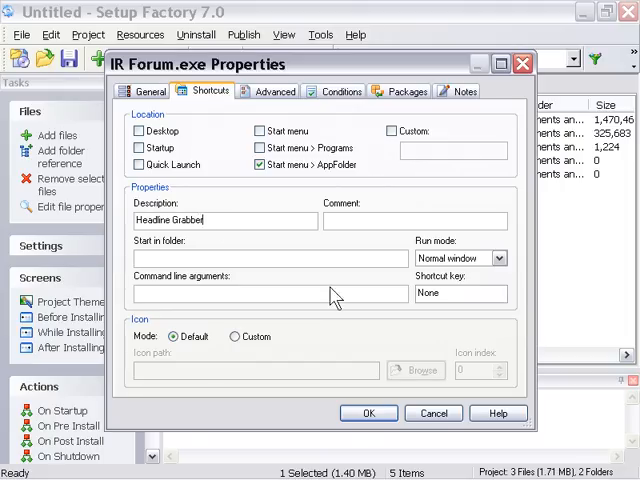
click(367, 413)
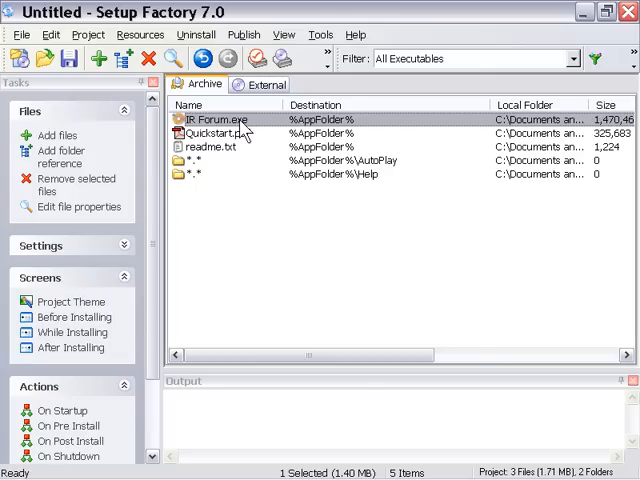
Enable a Start-menu shortcut for Quickstart.pdf with the description 'Help Guide'
click(217, 133)
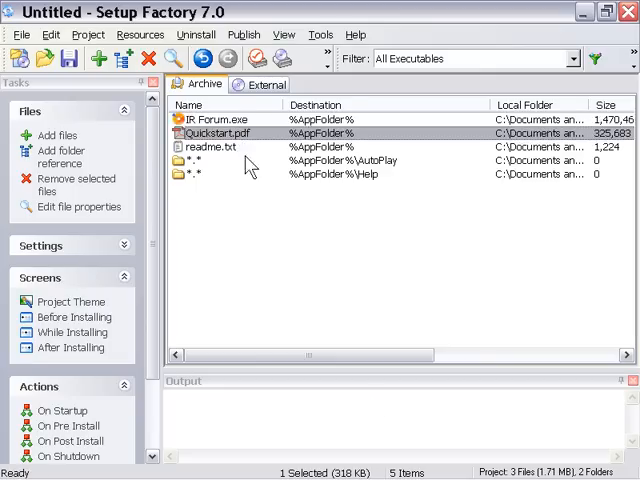
double_click(216, 133)
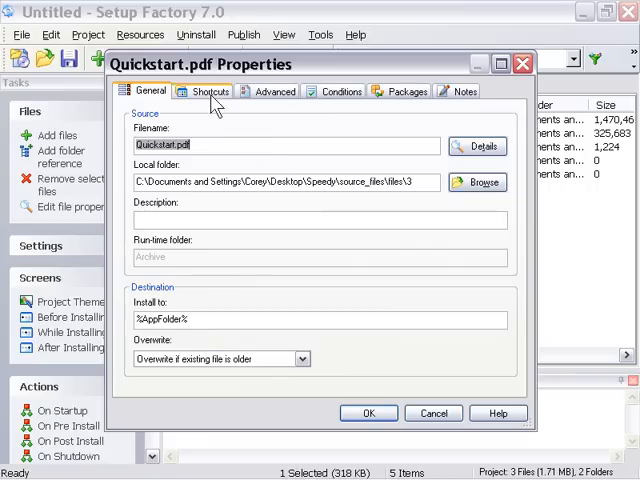
click(209, 91)
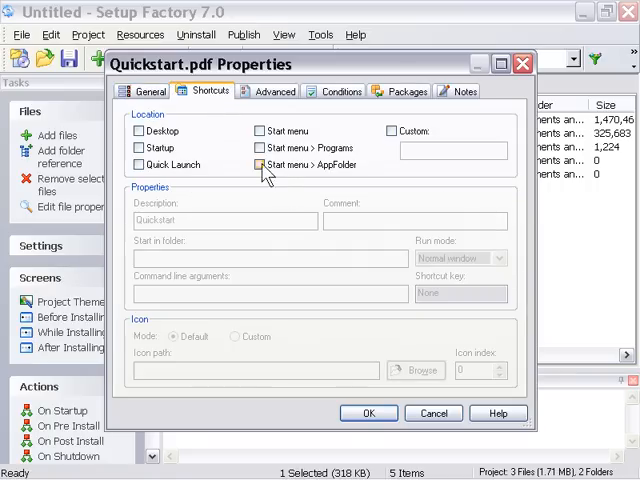
click(259, 165)
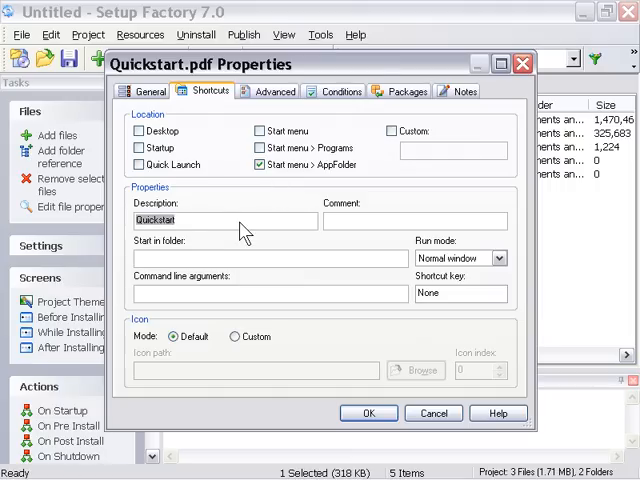
text(Help)
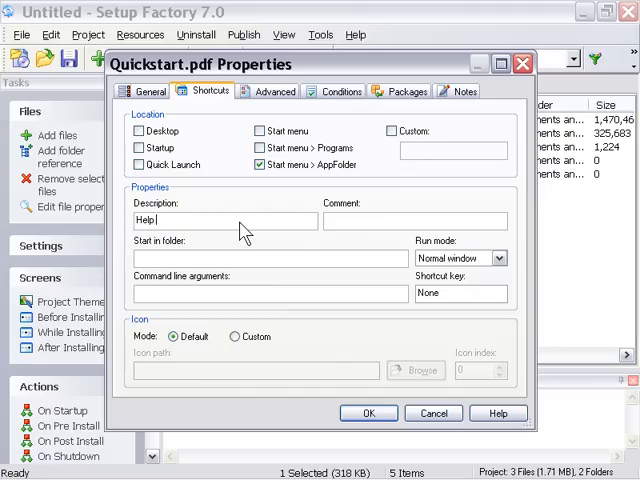
text(Guide)
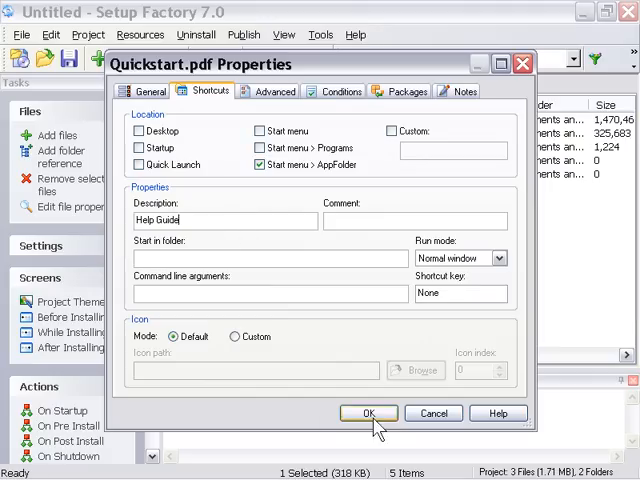
click(369, 413)
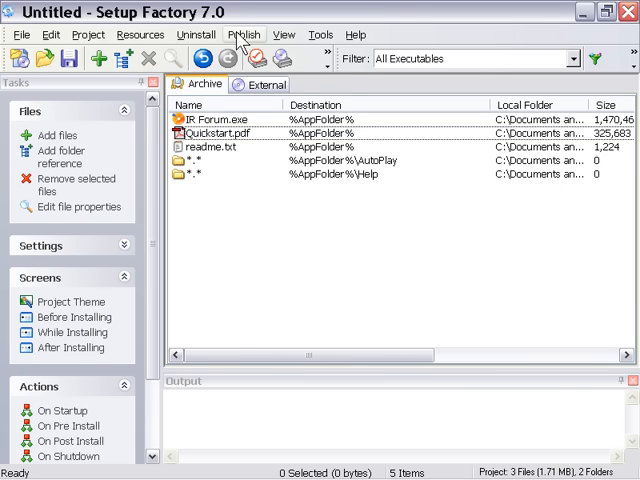
Build the project via Publish > Build and run setup.exe from My Setups
click(242, 33)
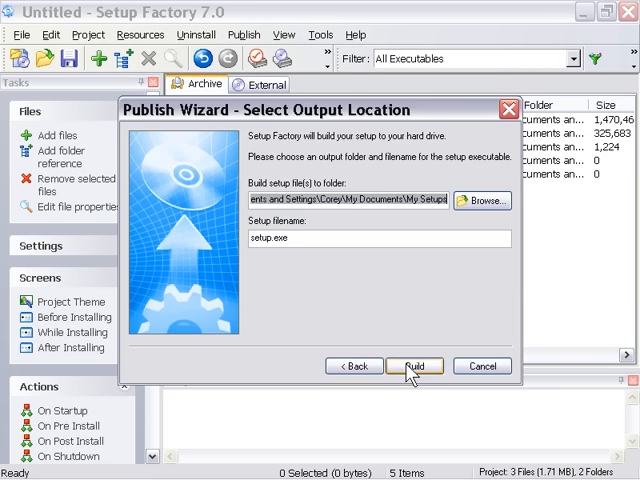
click(416, 366)
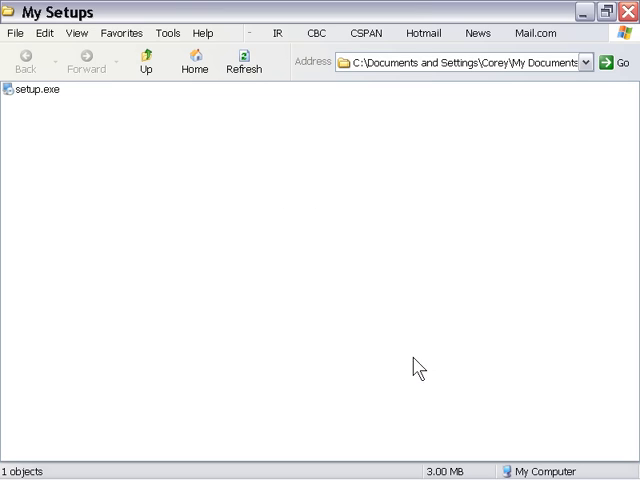
double_click(30, 90)
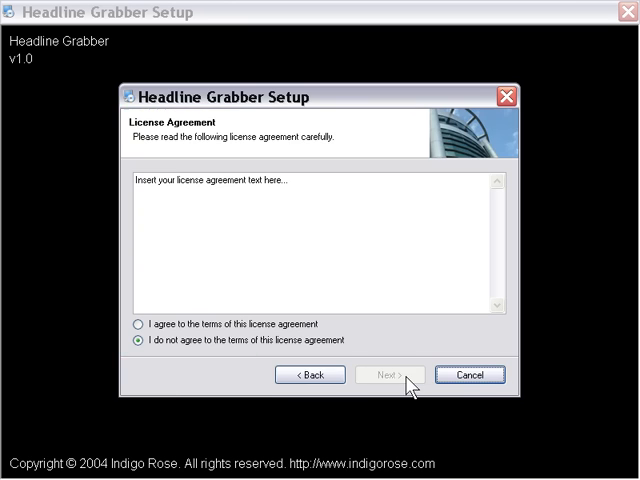
Accept the license, enter company Speedy, and install to C:\Program Files\Headline Grabber
click(137, 323)
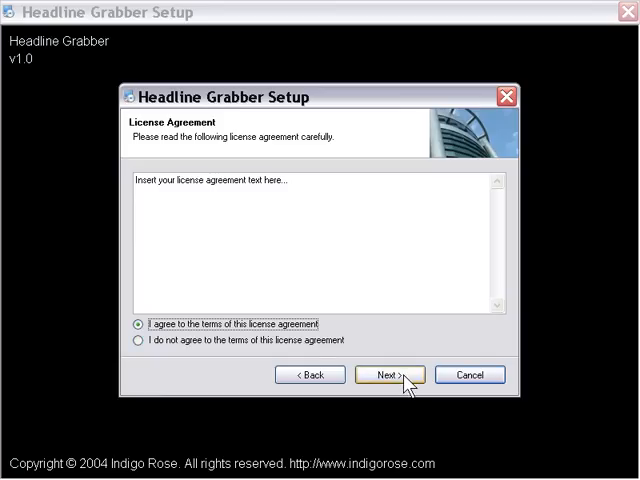
click(389, 374)
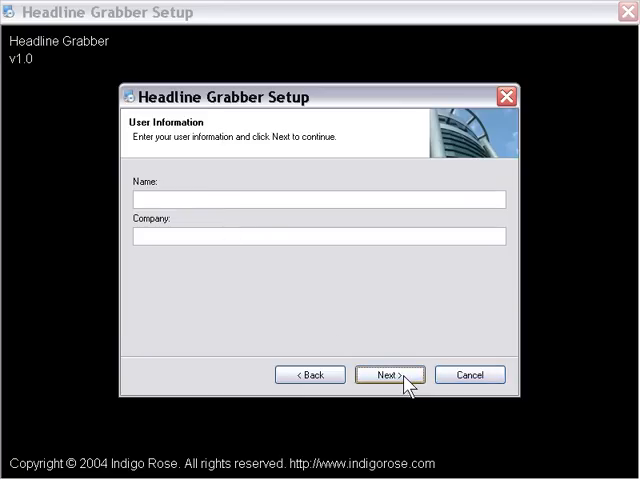
text(c)
text(Speedy)
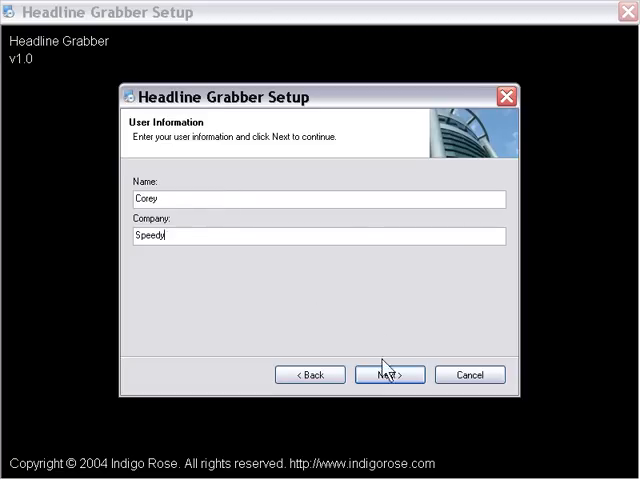
click(390, 375)
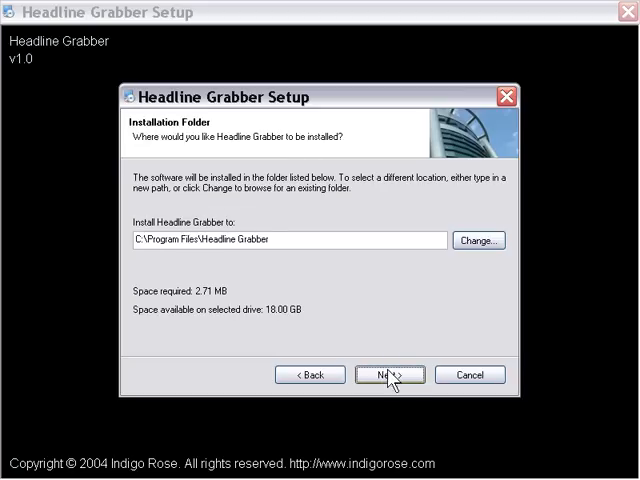
click(389, 375)
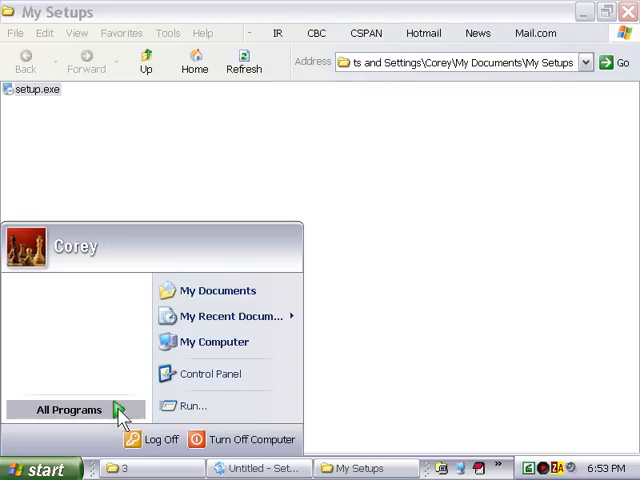
Open the Start menu's All Programs list to reach the Headline Grabber folder
click(68, 410)
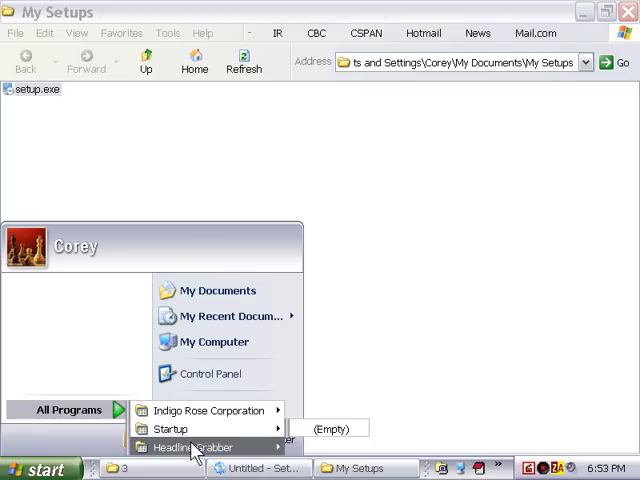
mouse_move(195, 445)
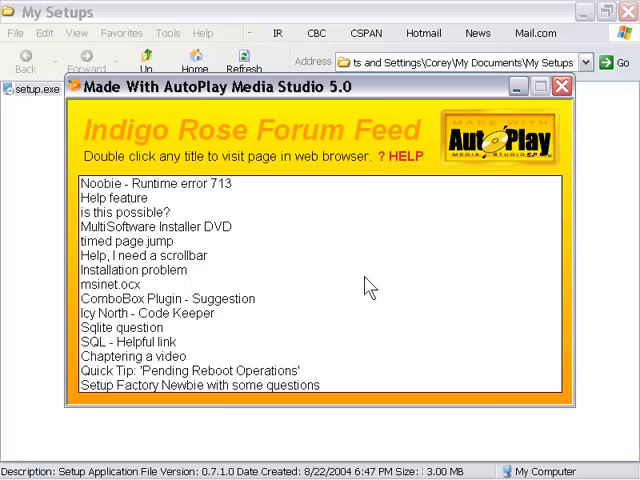
mouse_move(403, 195)
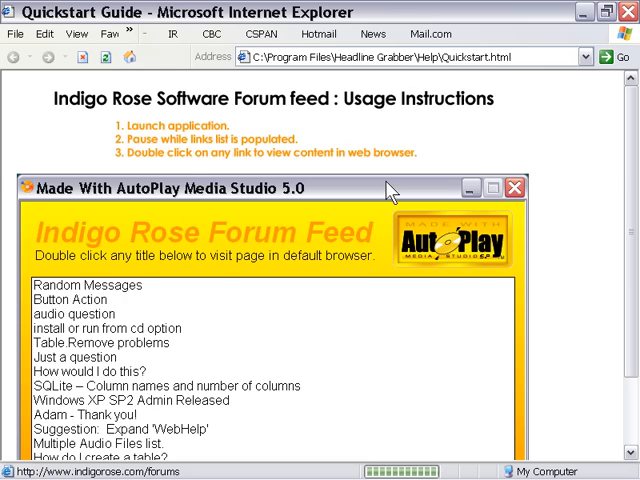
Scroll through the forum feed titles in Headline Grabber
scroll(down, 3)
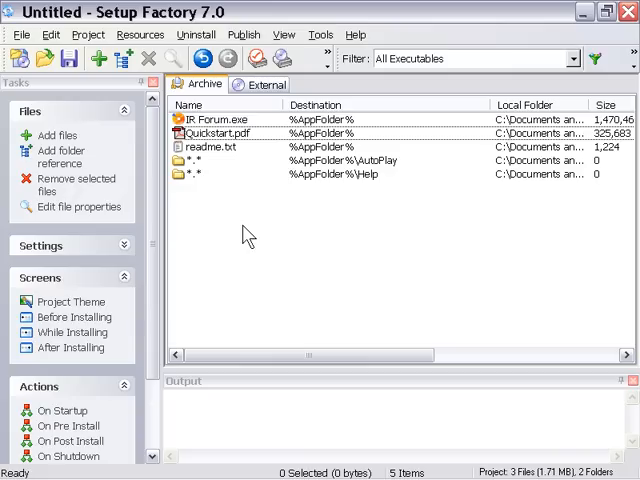
mouse_move(221, 204)
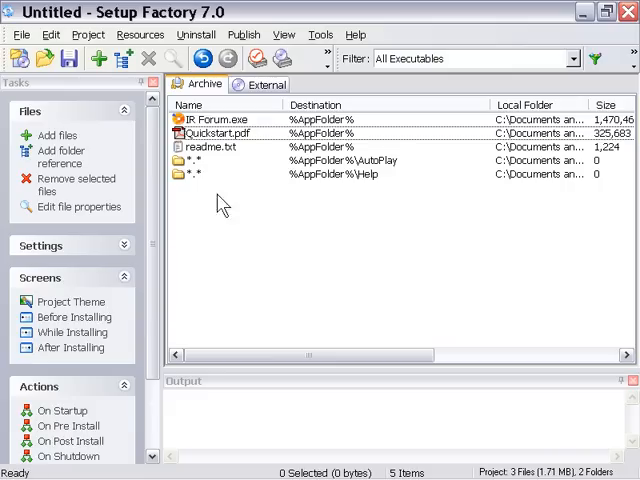
Open the Windows Start menu from the taskbar over the Setup Factory project
click(28, 462)
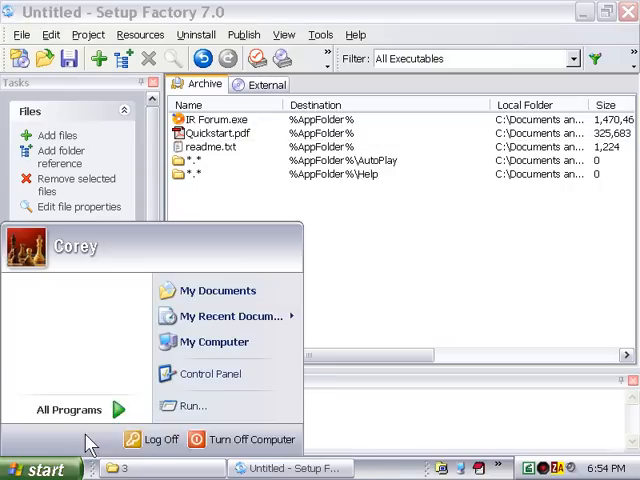
Run Uninstall Headline Grabber from All Programs, finish the uninstaller, and close the Start menu
click(64, 409)
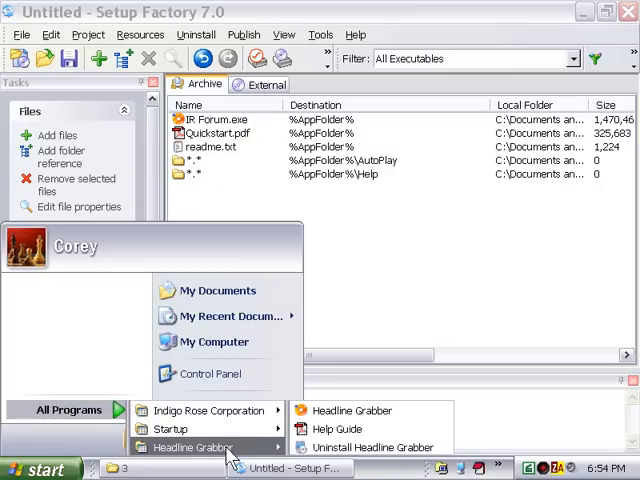
click(379, 447)
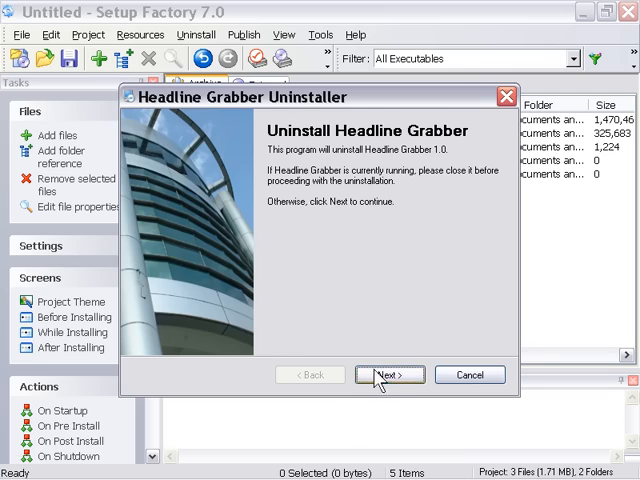
click(390, 374)
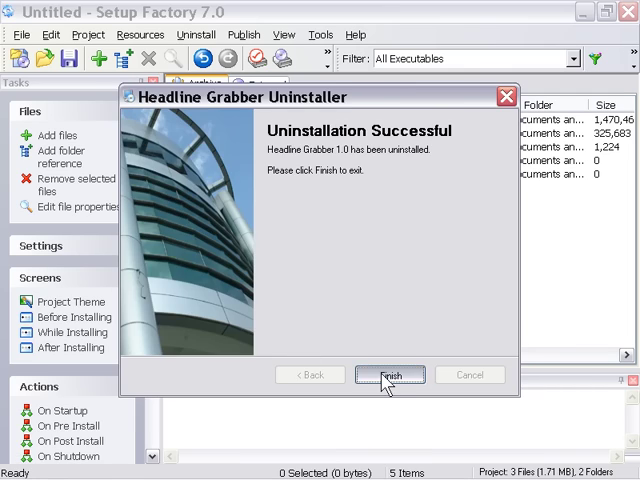
click(391, 374)
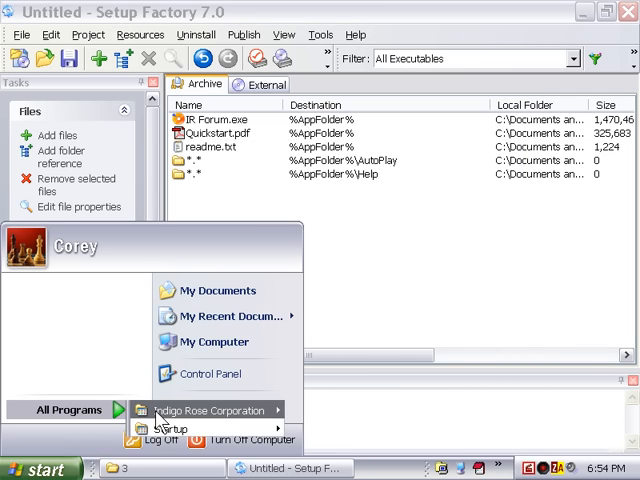
click(405, 283)
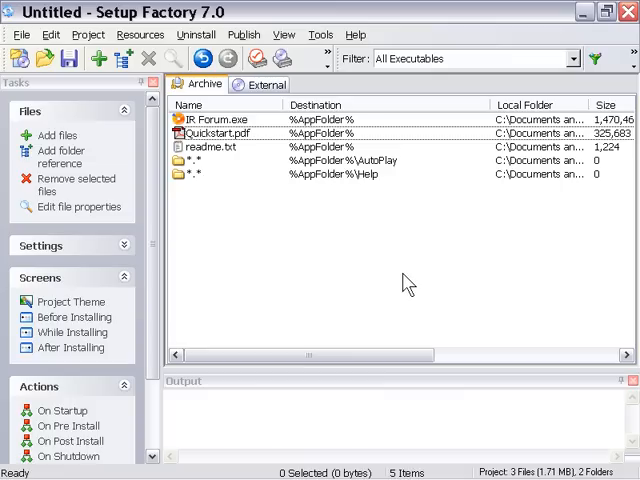